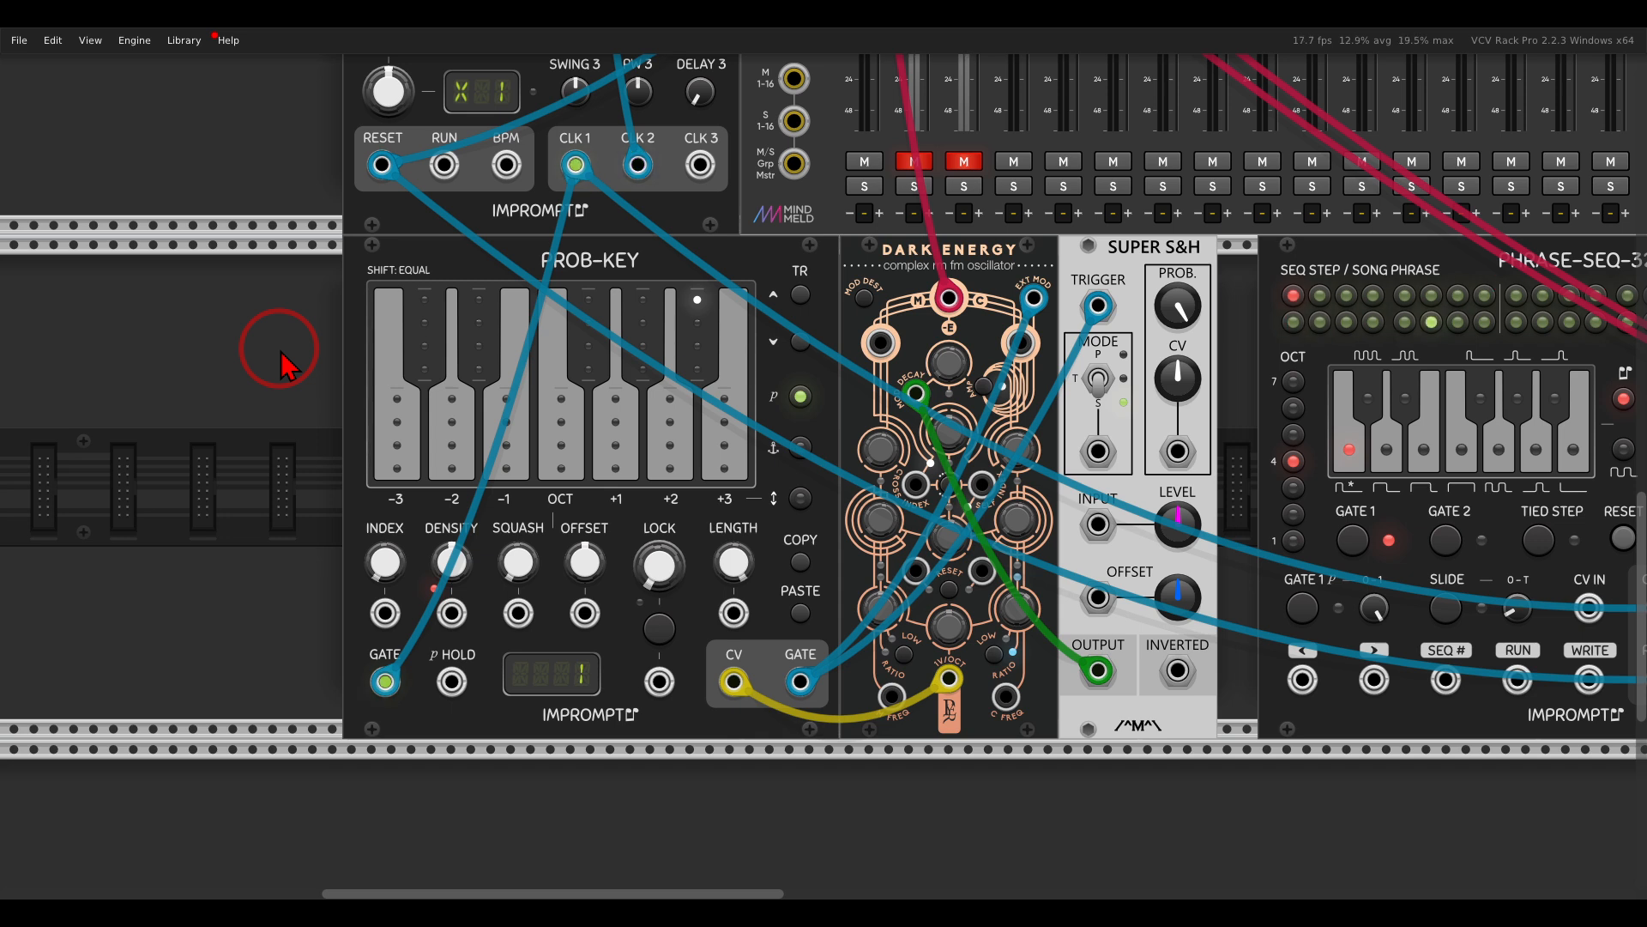
mouse_move(396, 446)
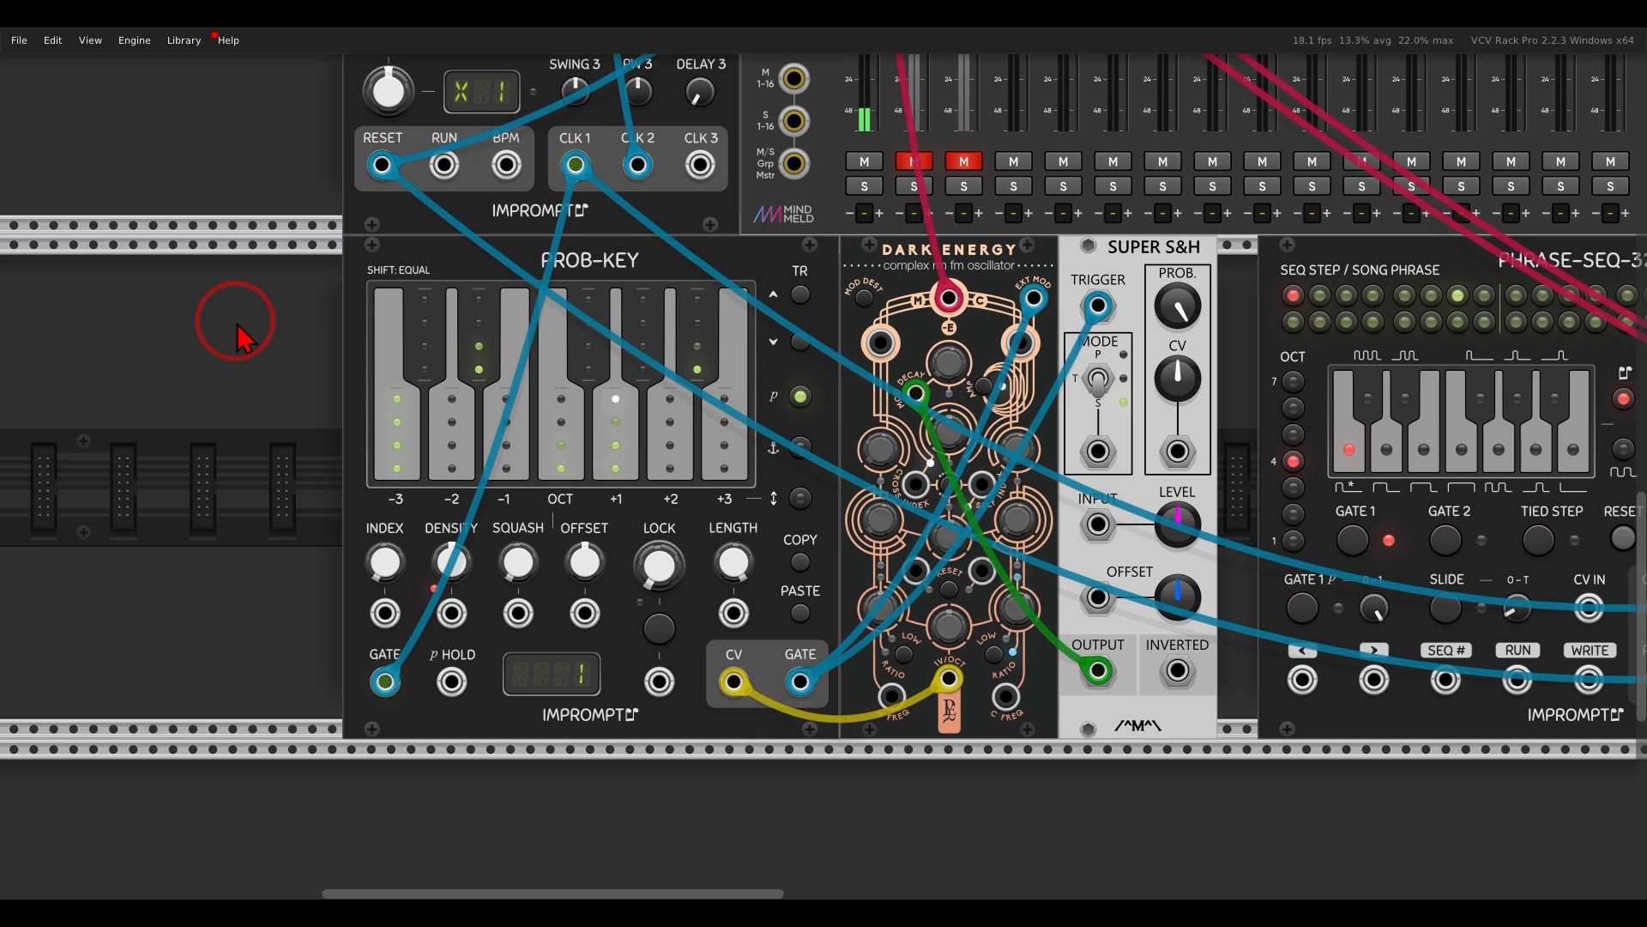
Step: Copy the generated Prob-Key sequence as a portable sequence and scroll over to Phrase-Seq-32
right_click(436, 278)
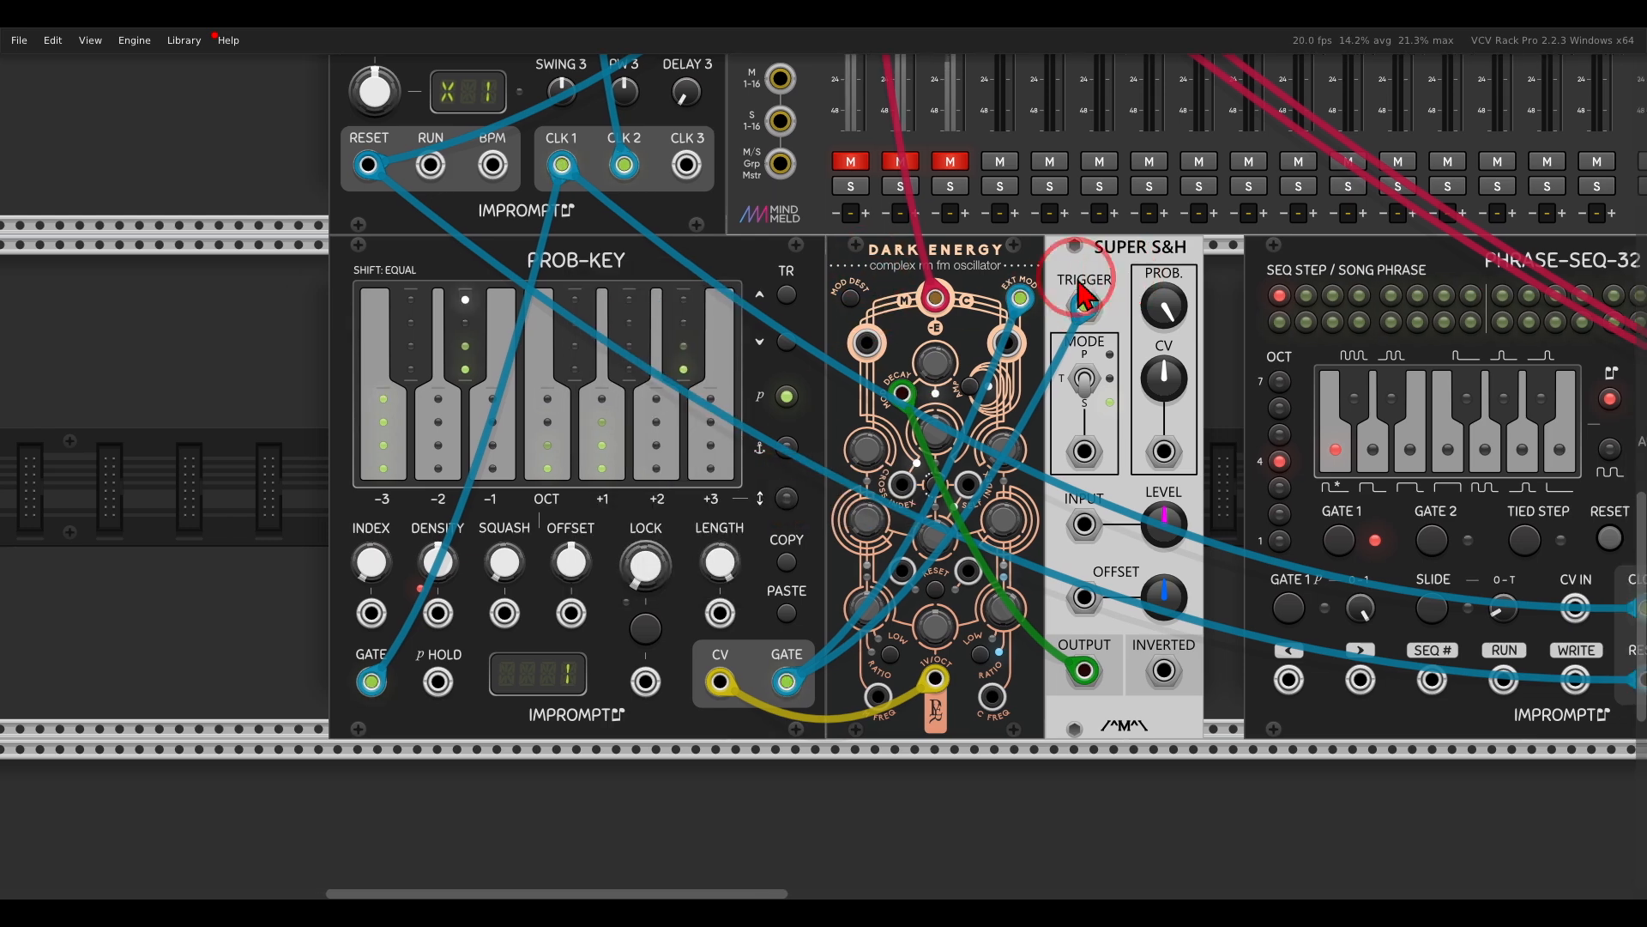
scroll("right", 3)
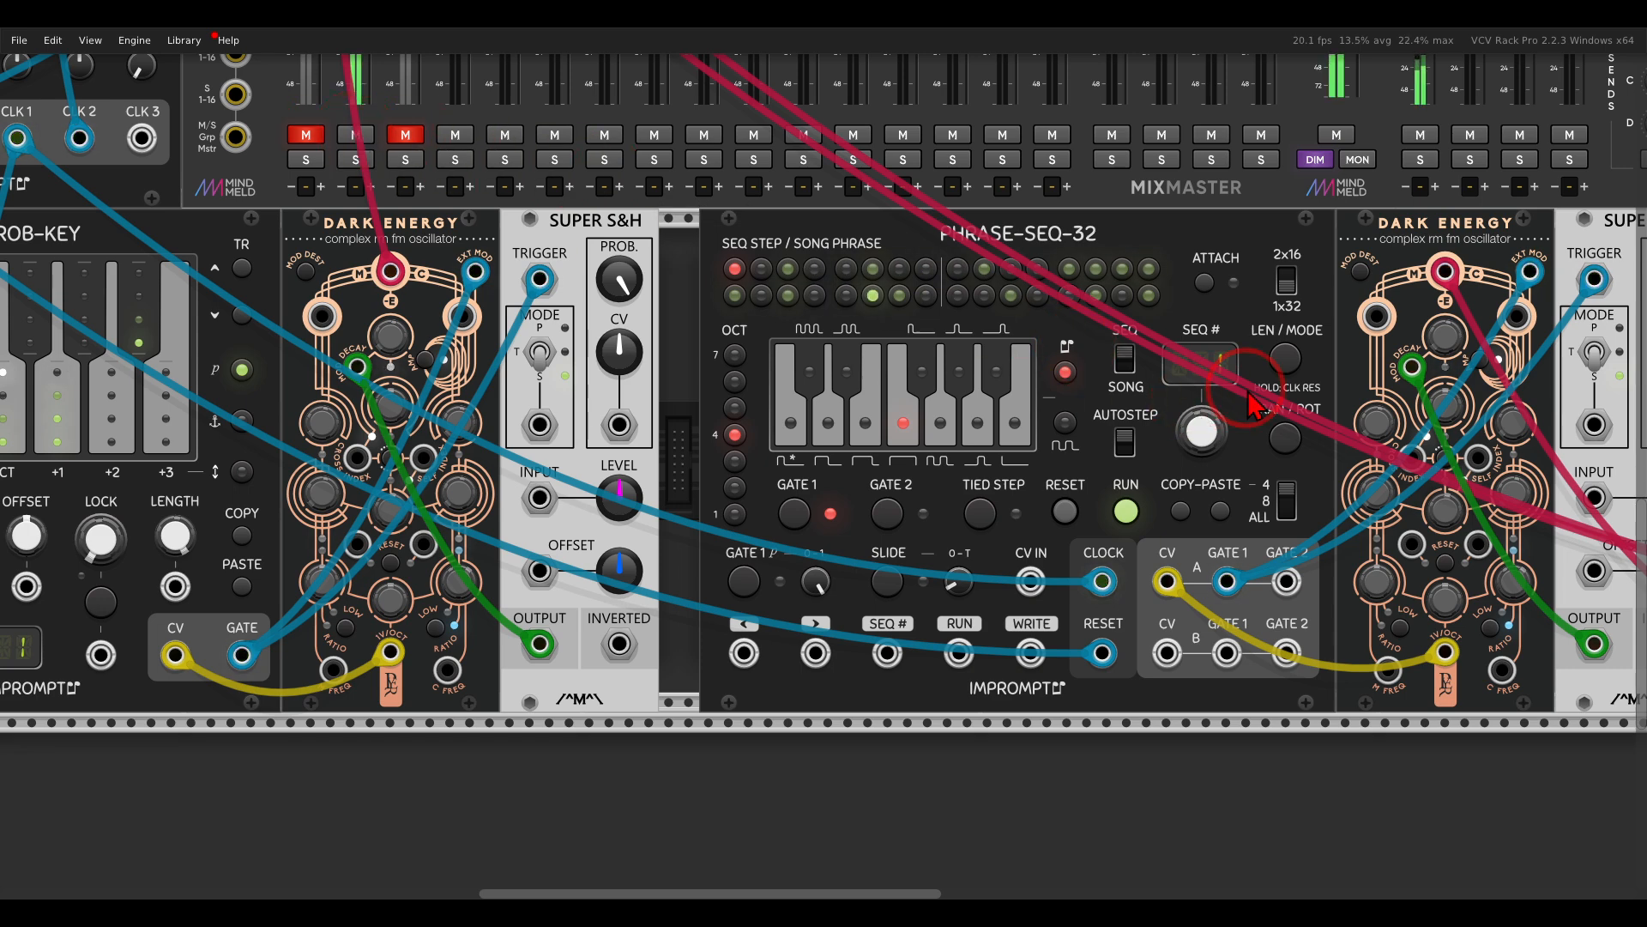
scroll("right", 3)
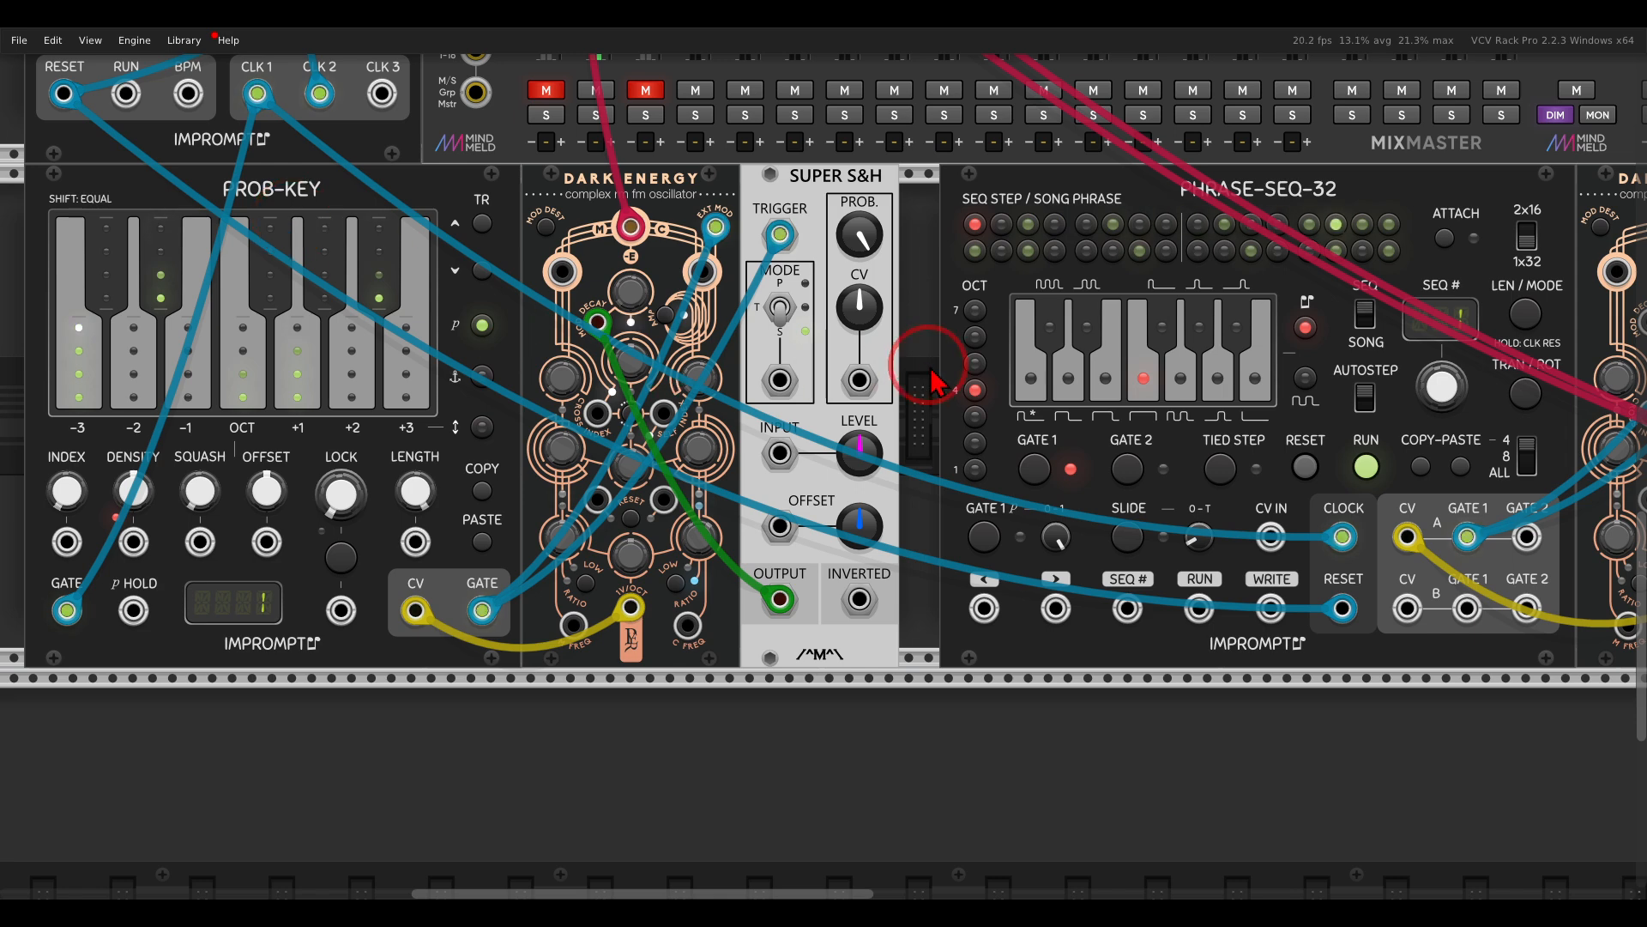
scroll("right", 3)
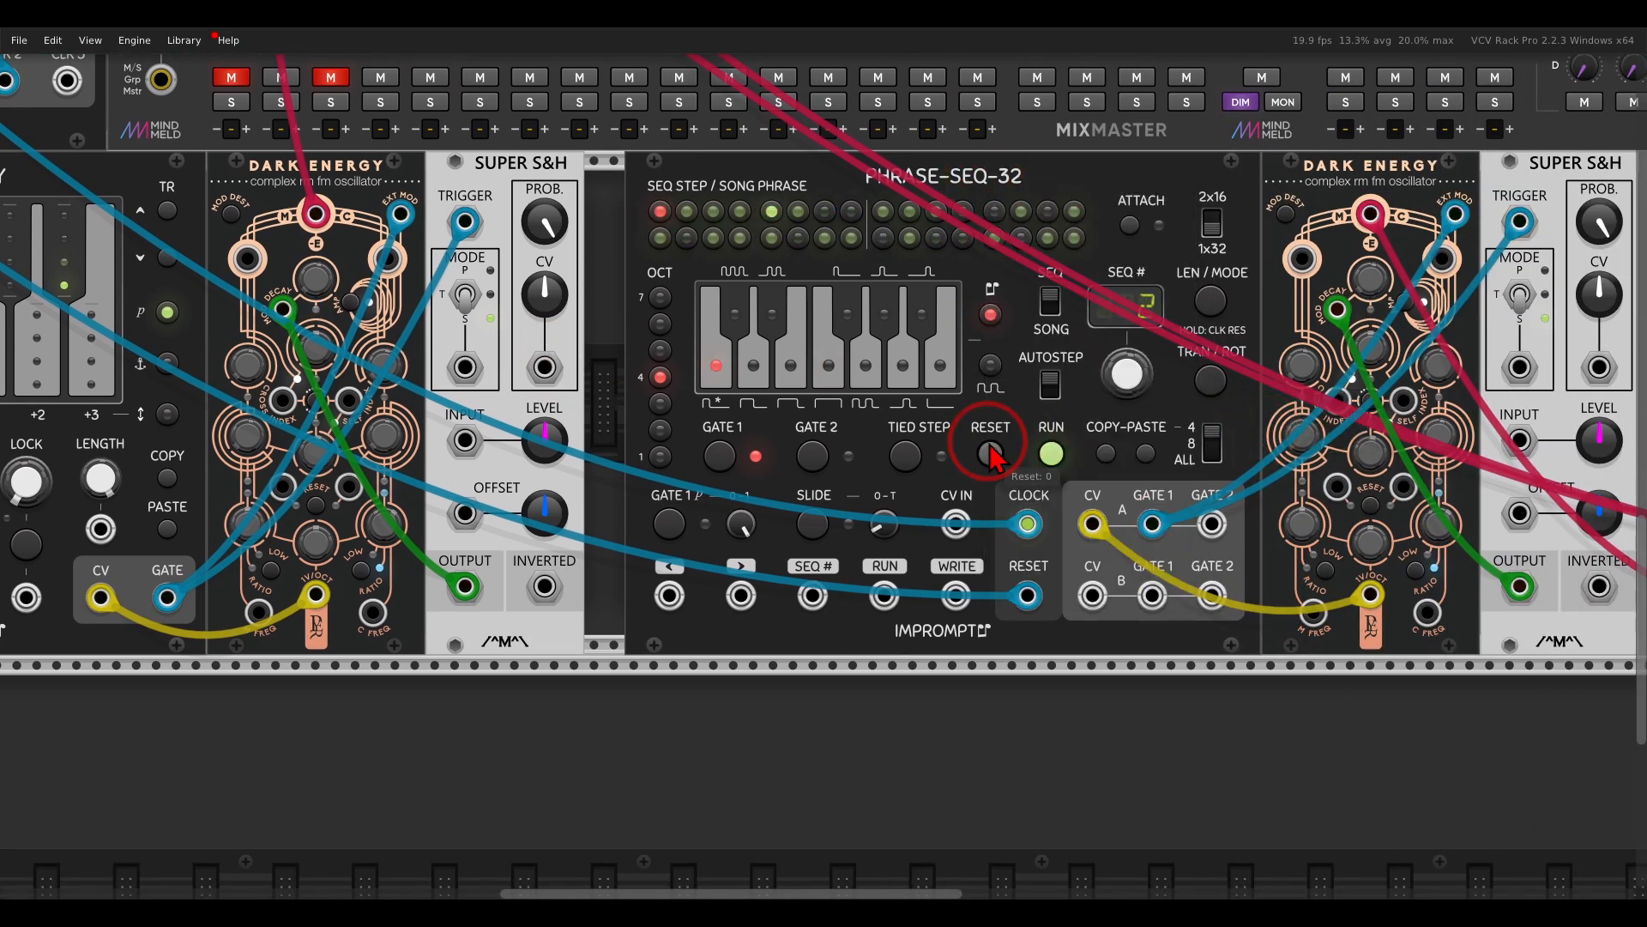
mouse_move(604, 362)
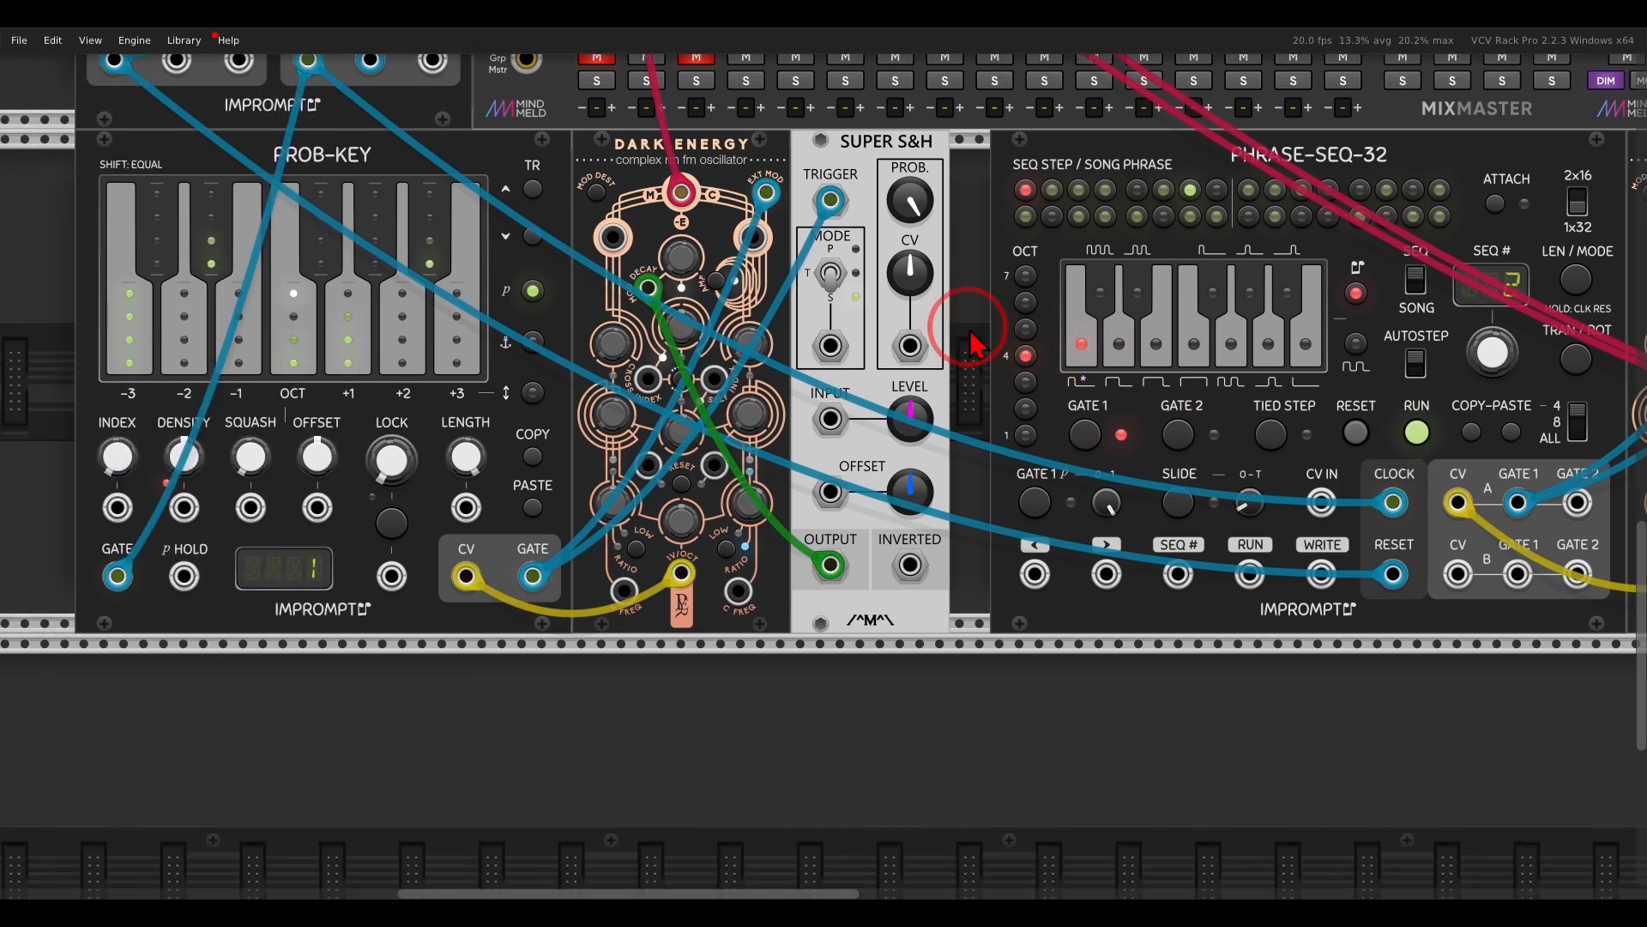
mouse_move(897, 357)
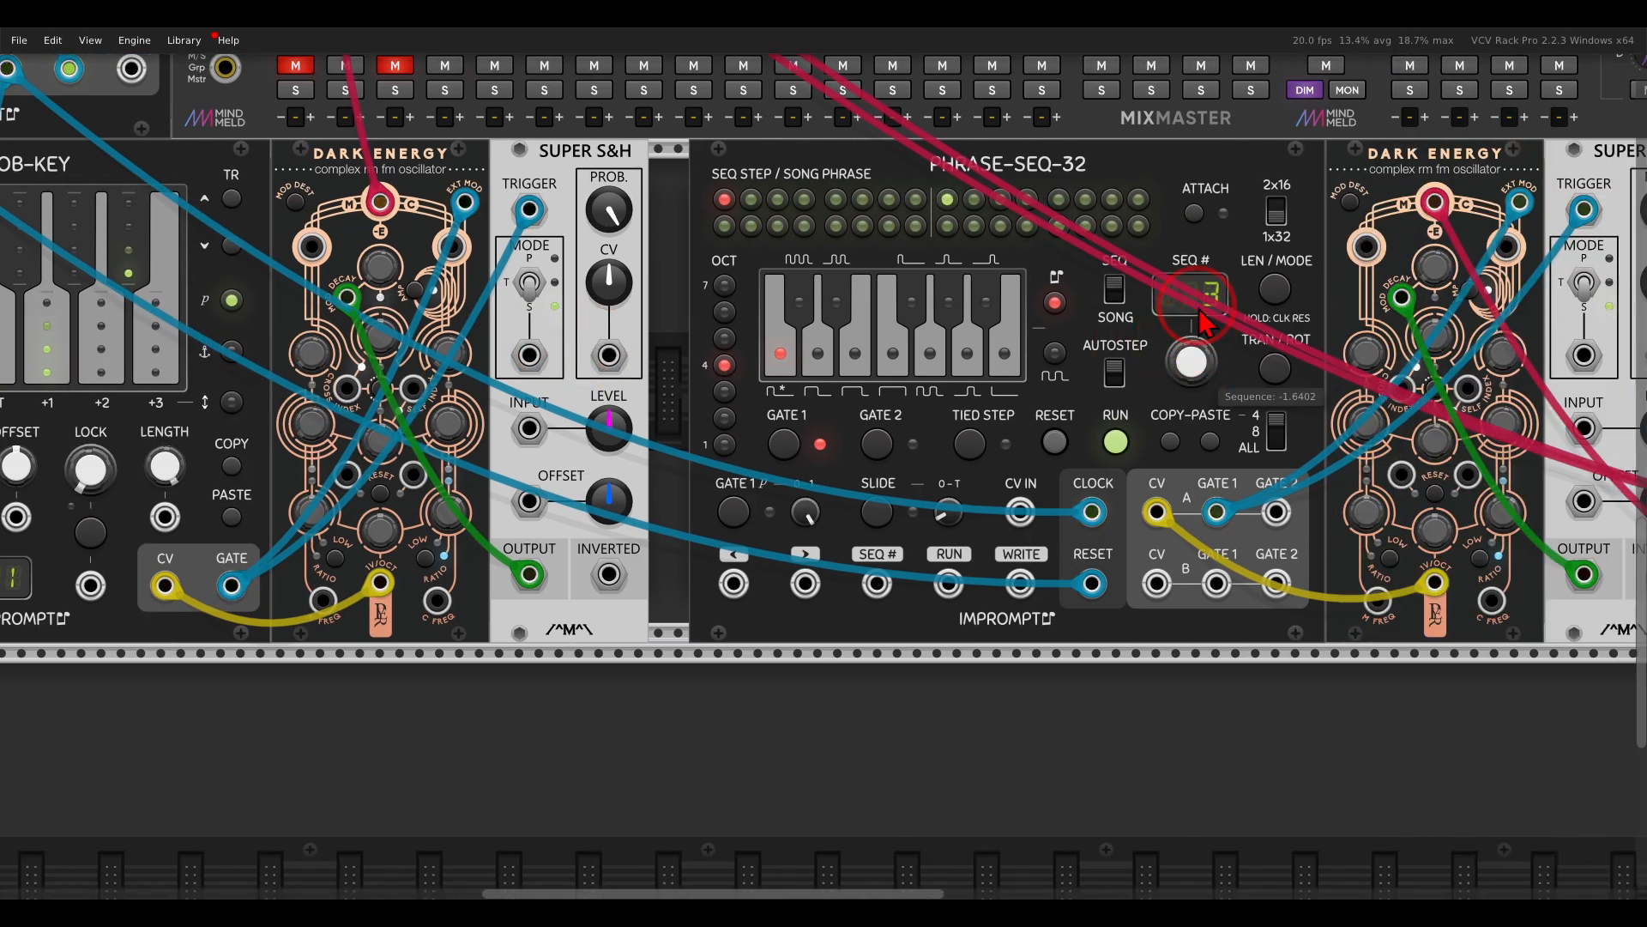
Step: Paste the portable Prob-Key sequence into the current Phrase-Seq-32 sequence slot
right_click(1203, 324)
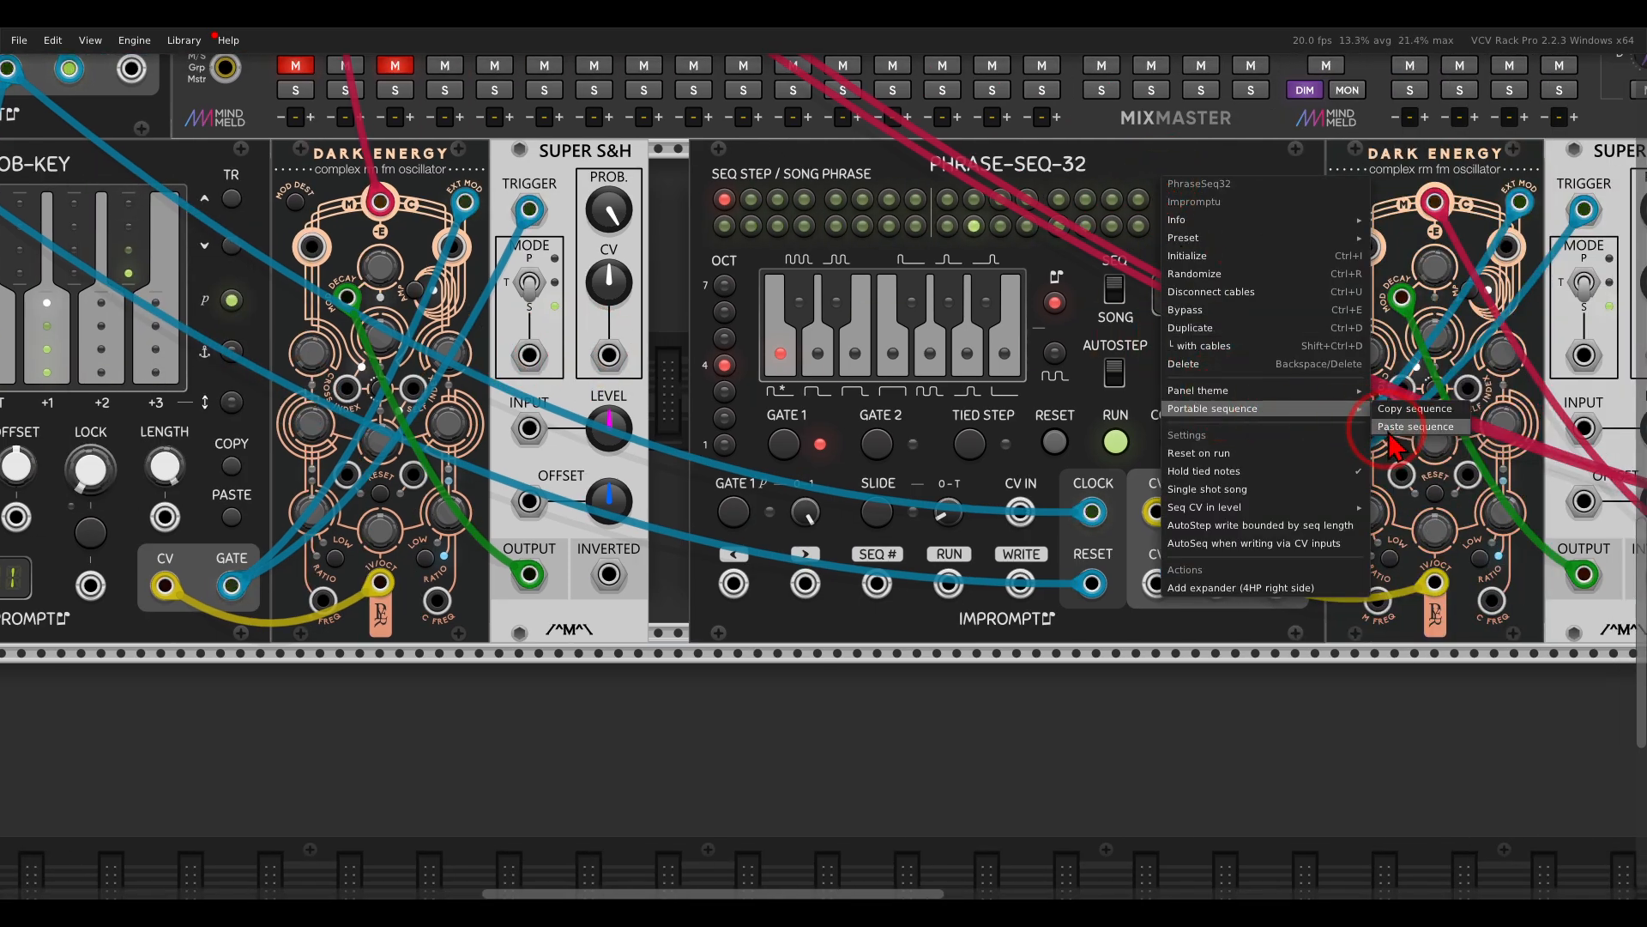
left_click(1416, 426)
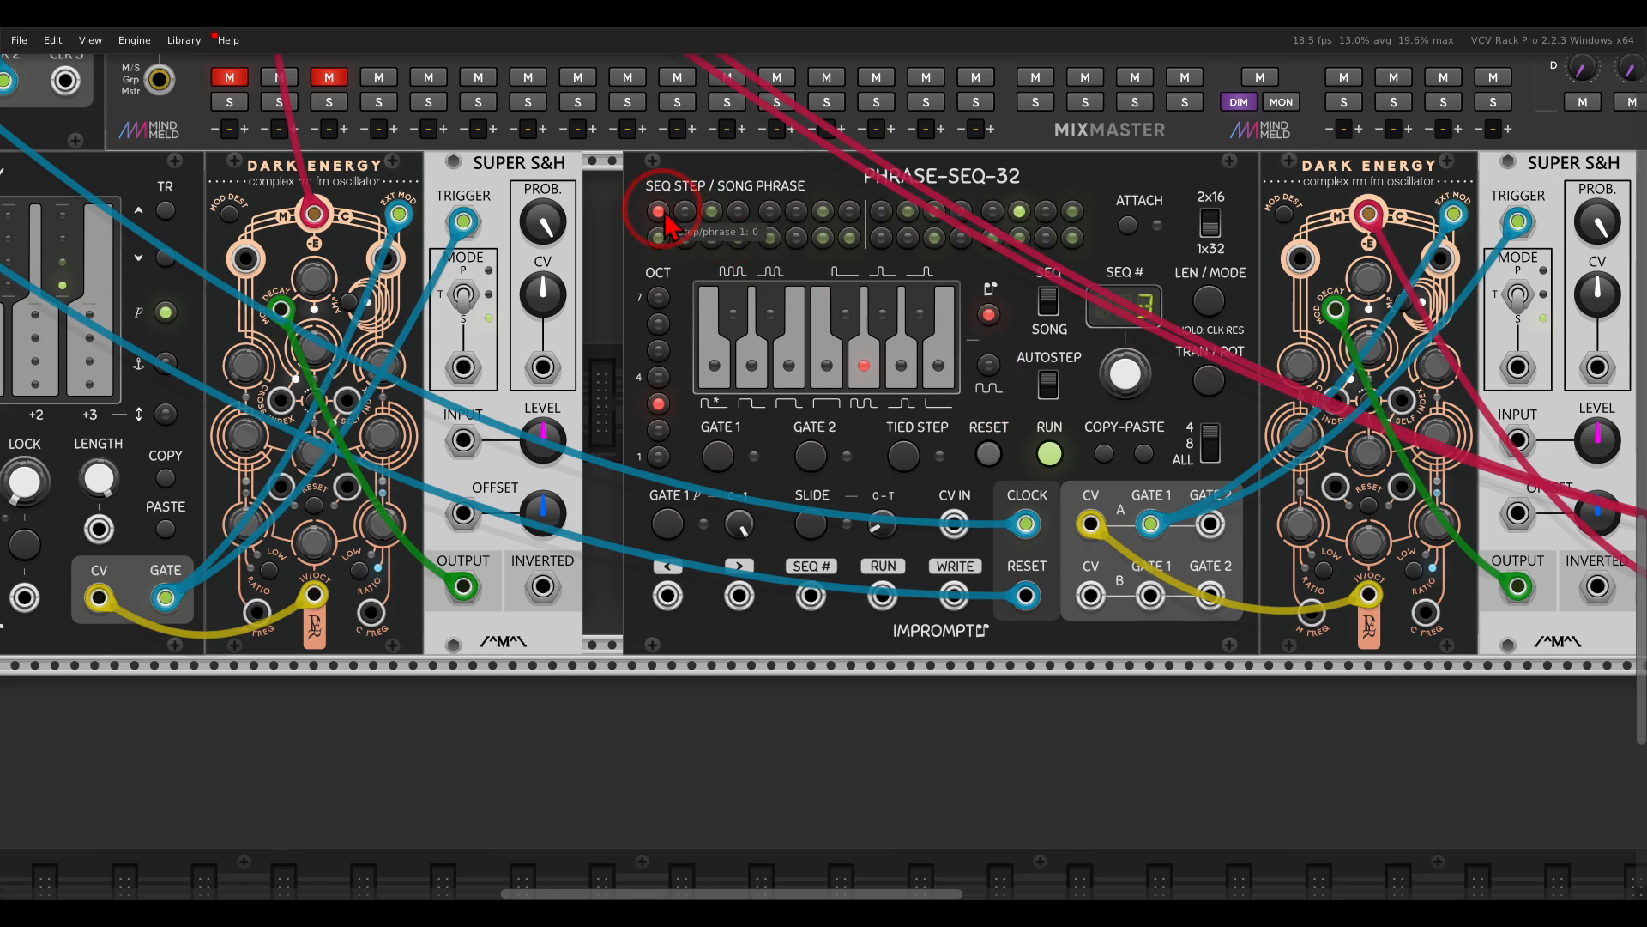
mouse_move(898, 283)
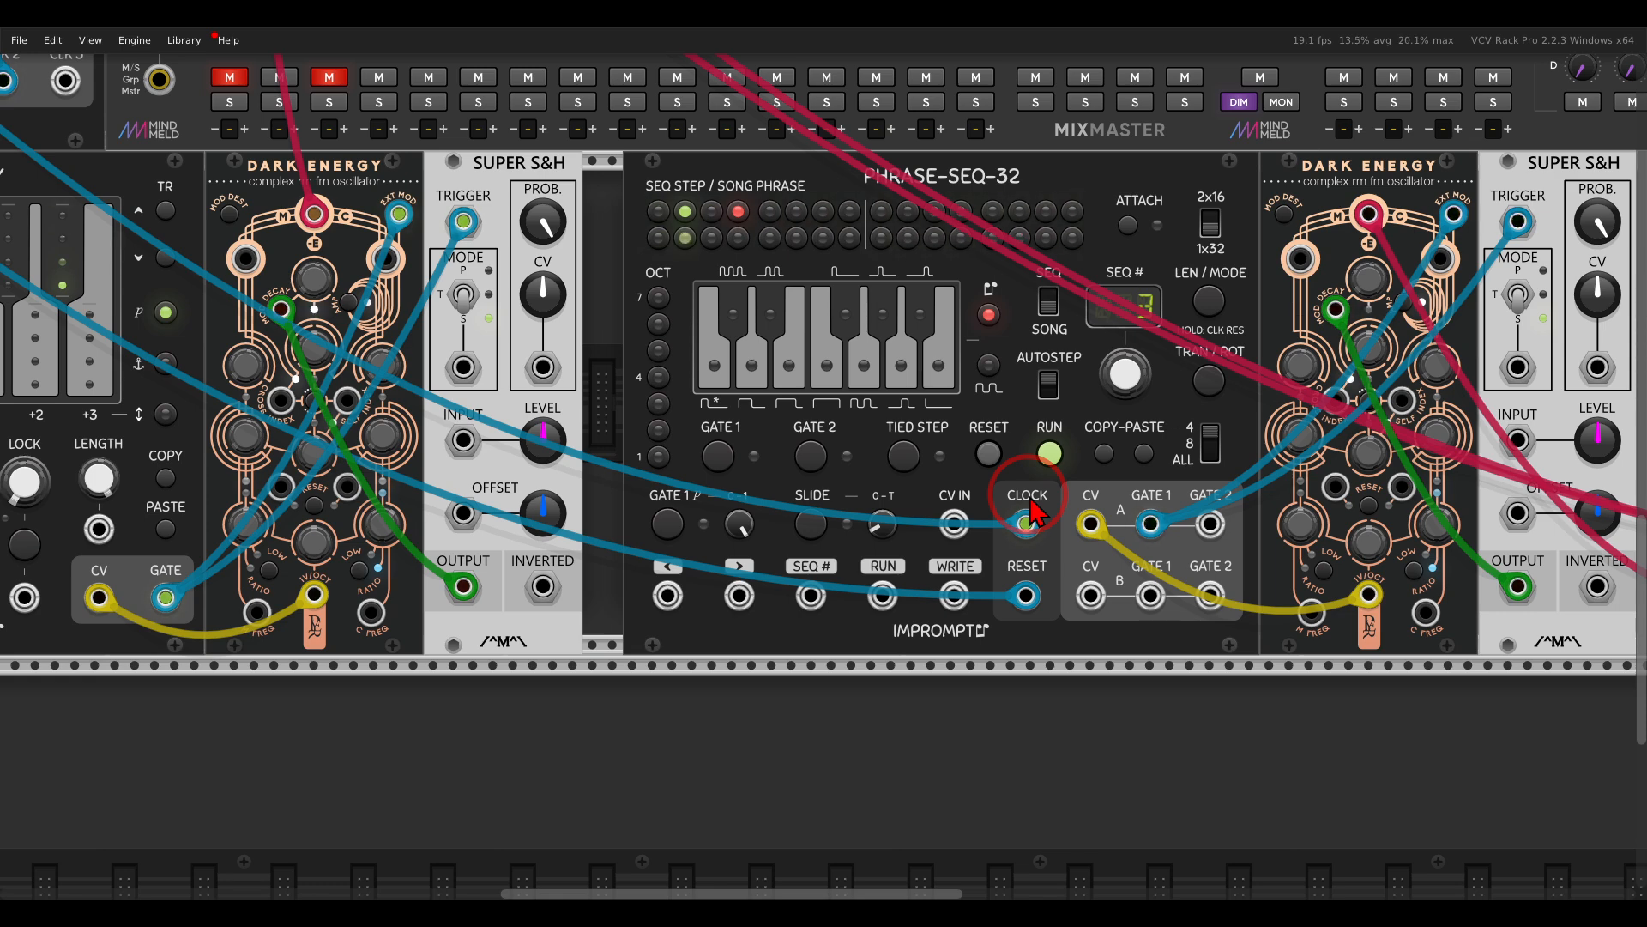
mouse_move(446, 305)
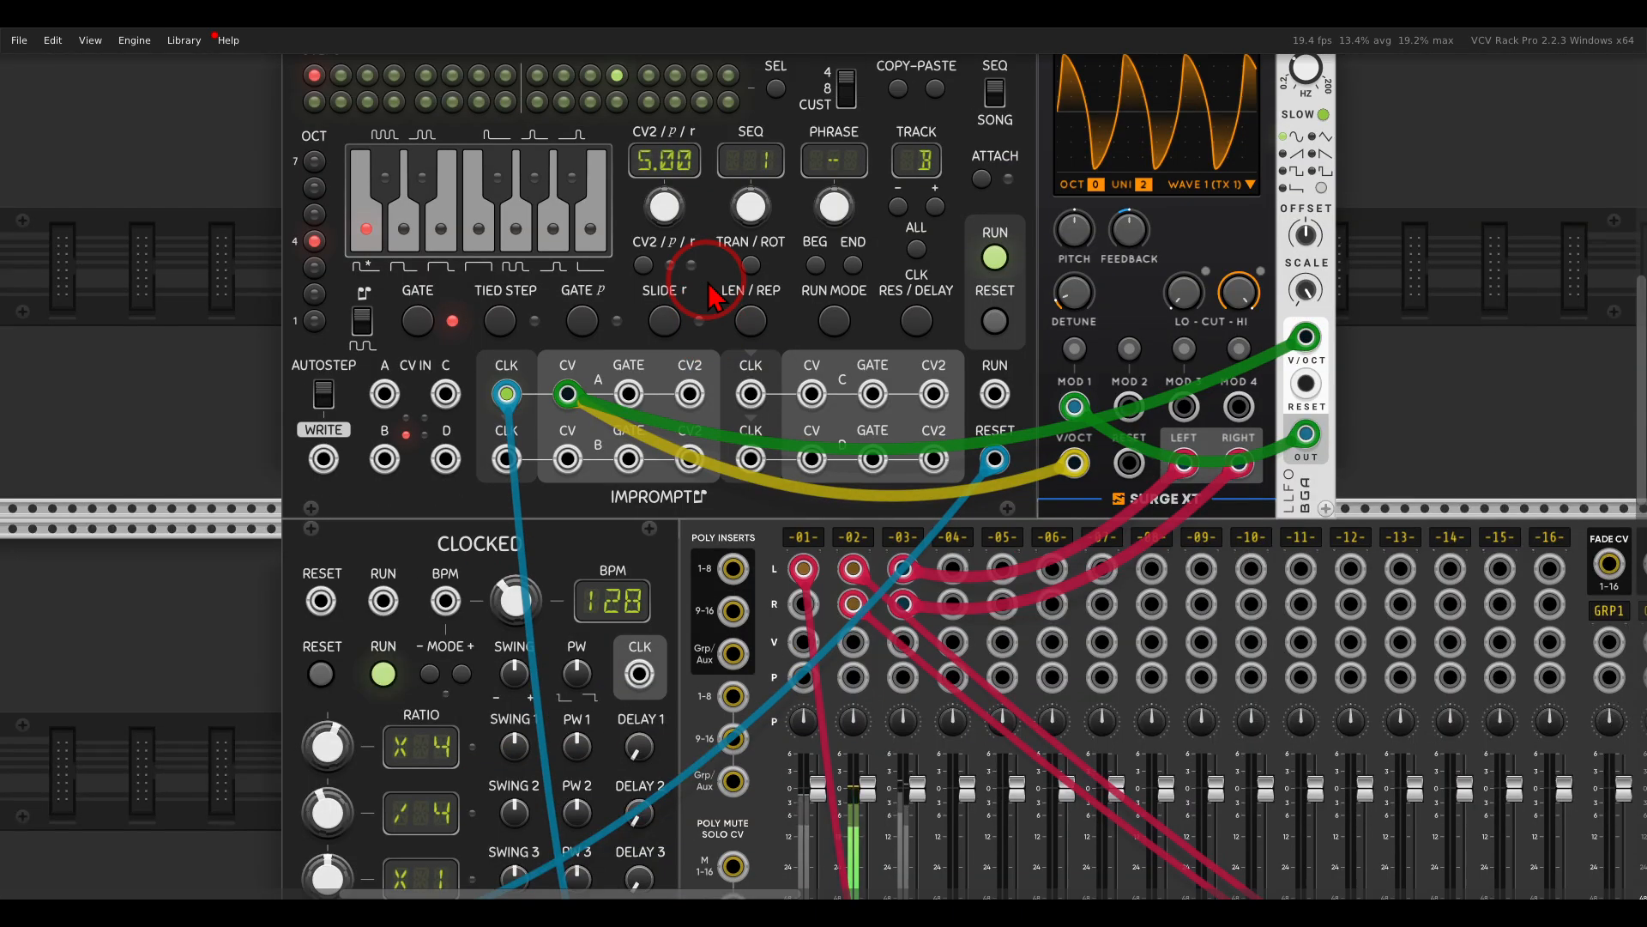
Step: Paste the copied Prob-Key sequence into a Foundry track via its Portable sequence menu
right_click(708, 273)
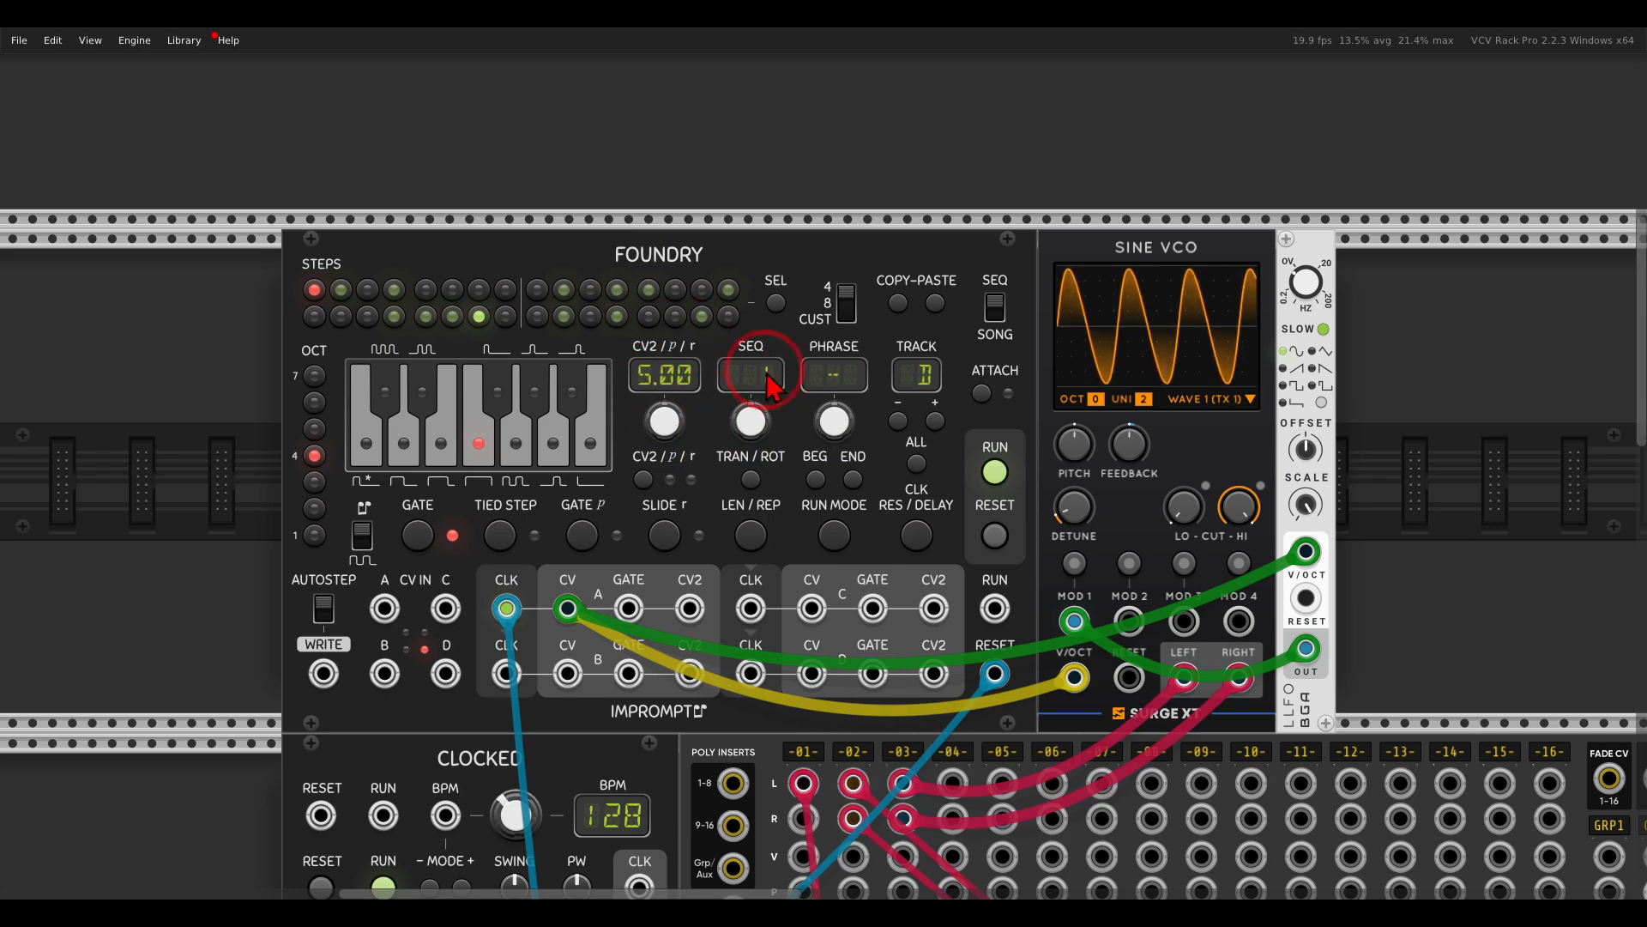
scroll("down", 3)
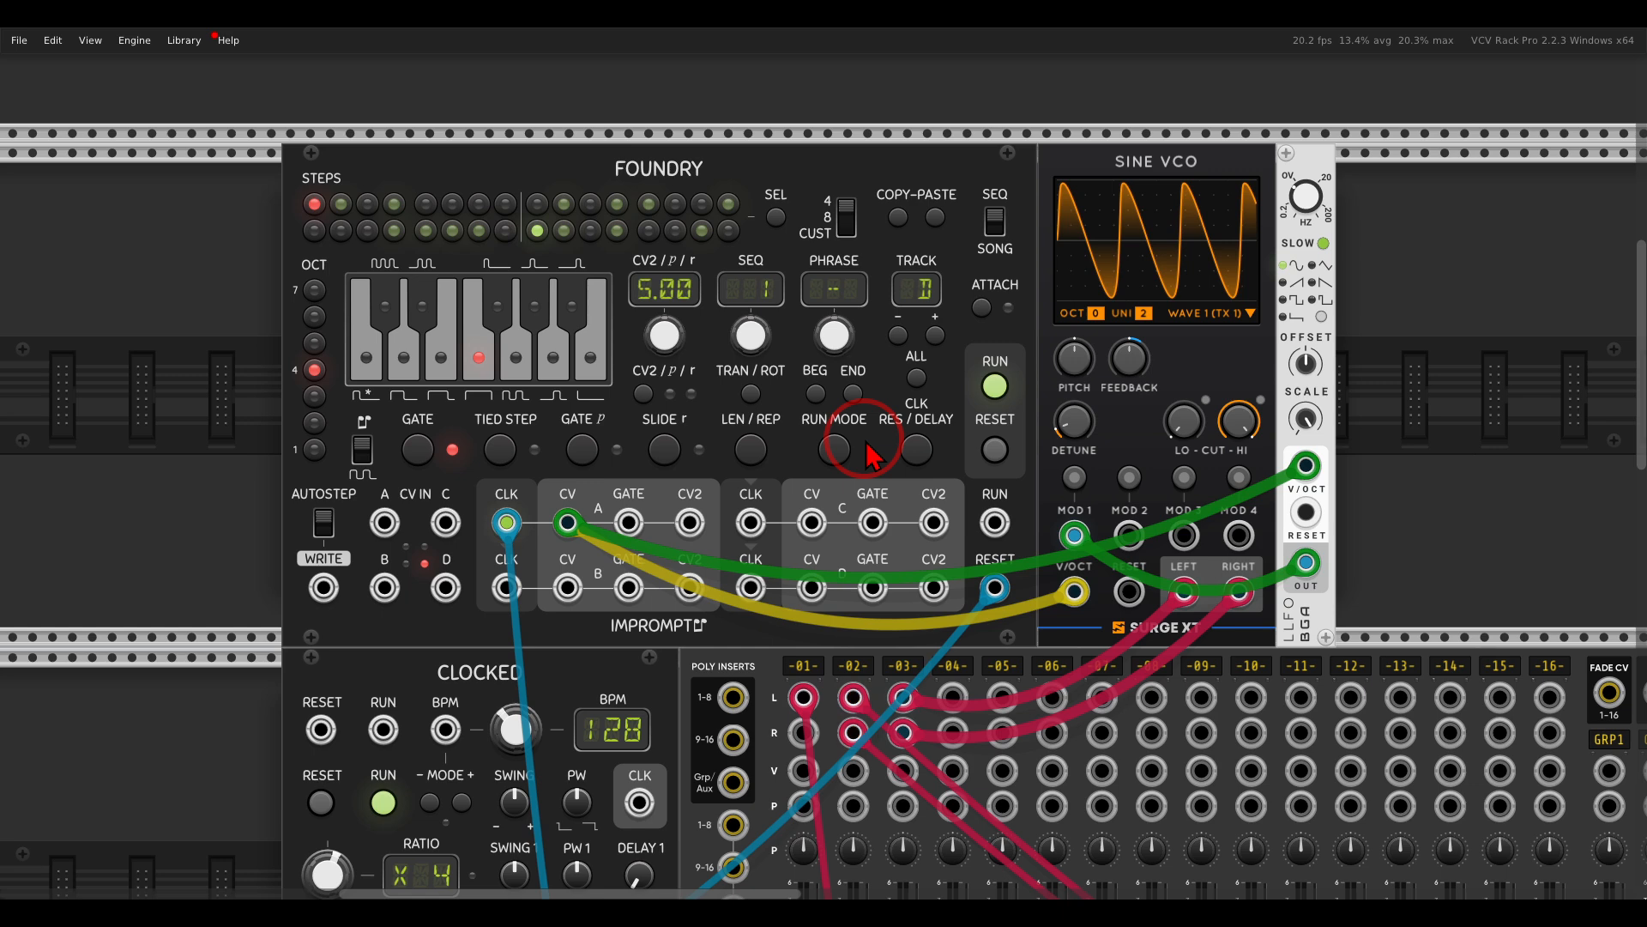
mouse_move(896, 336)
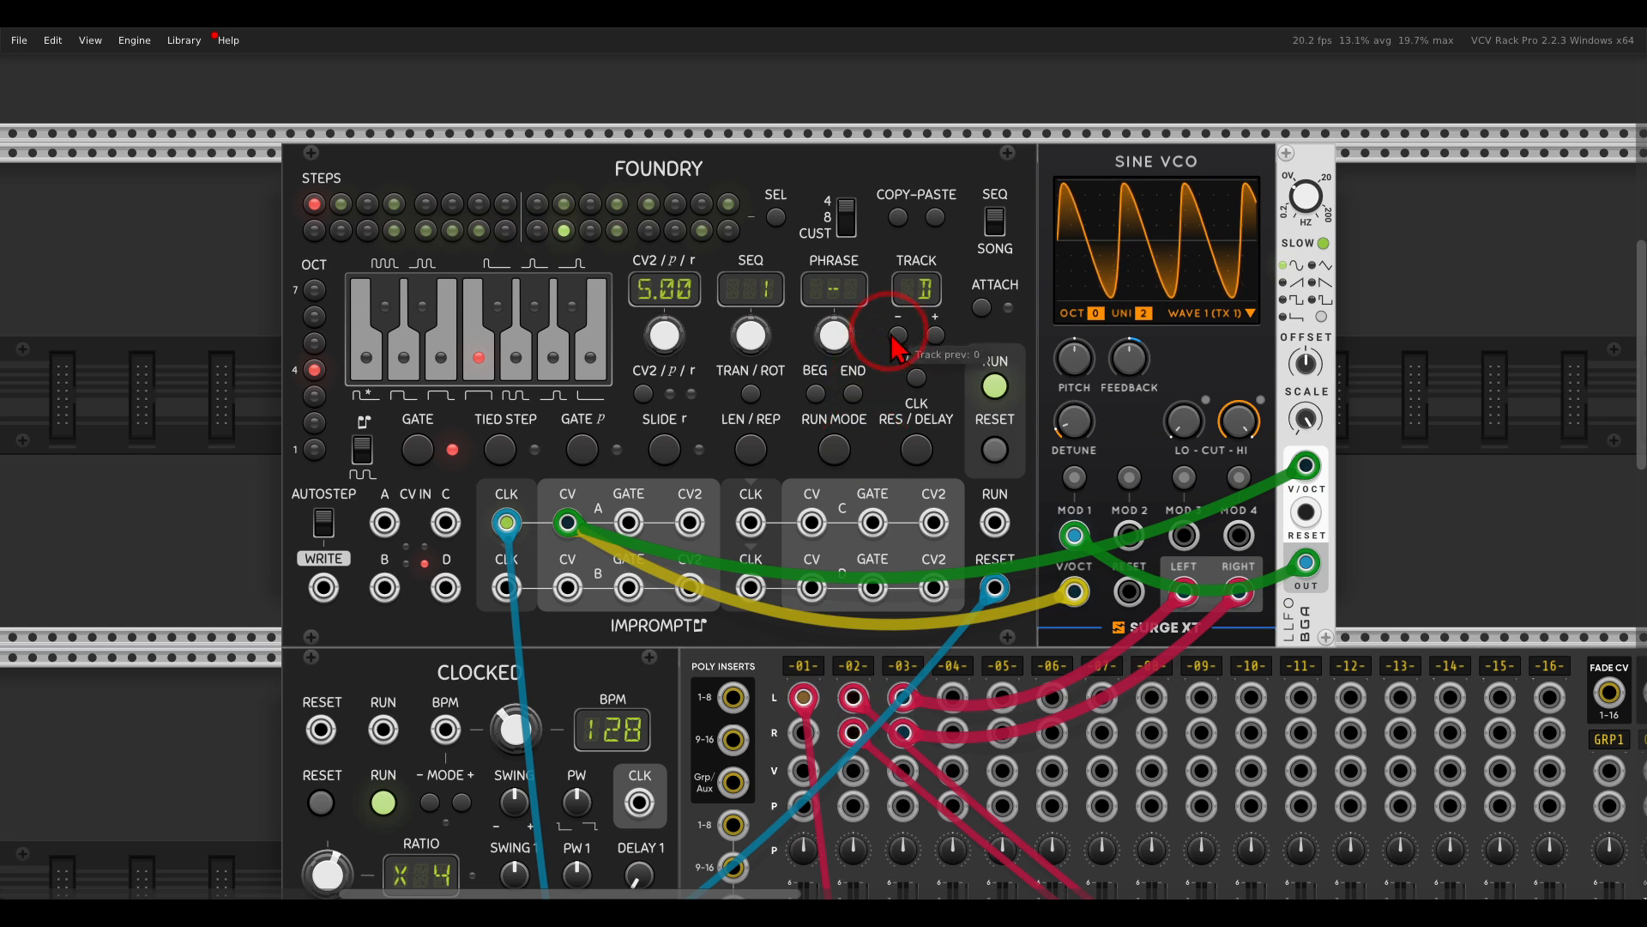
scroll("down", 3)
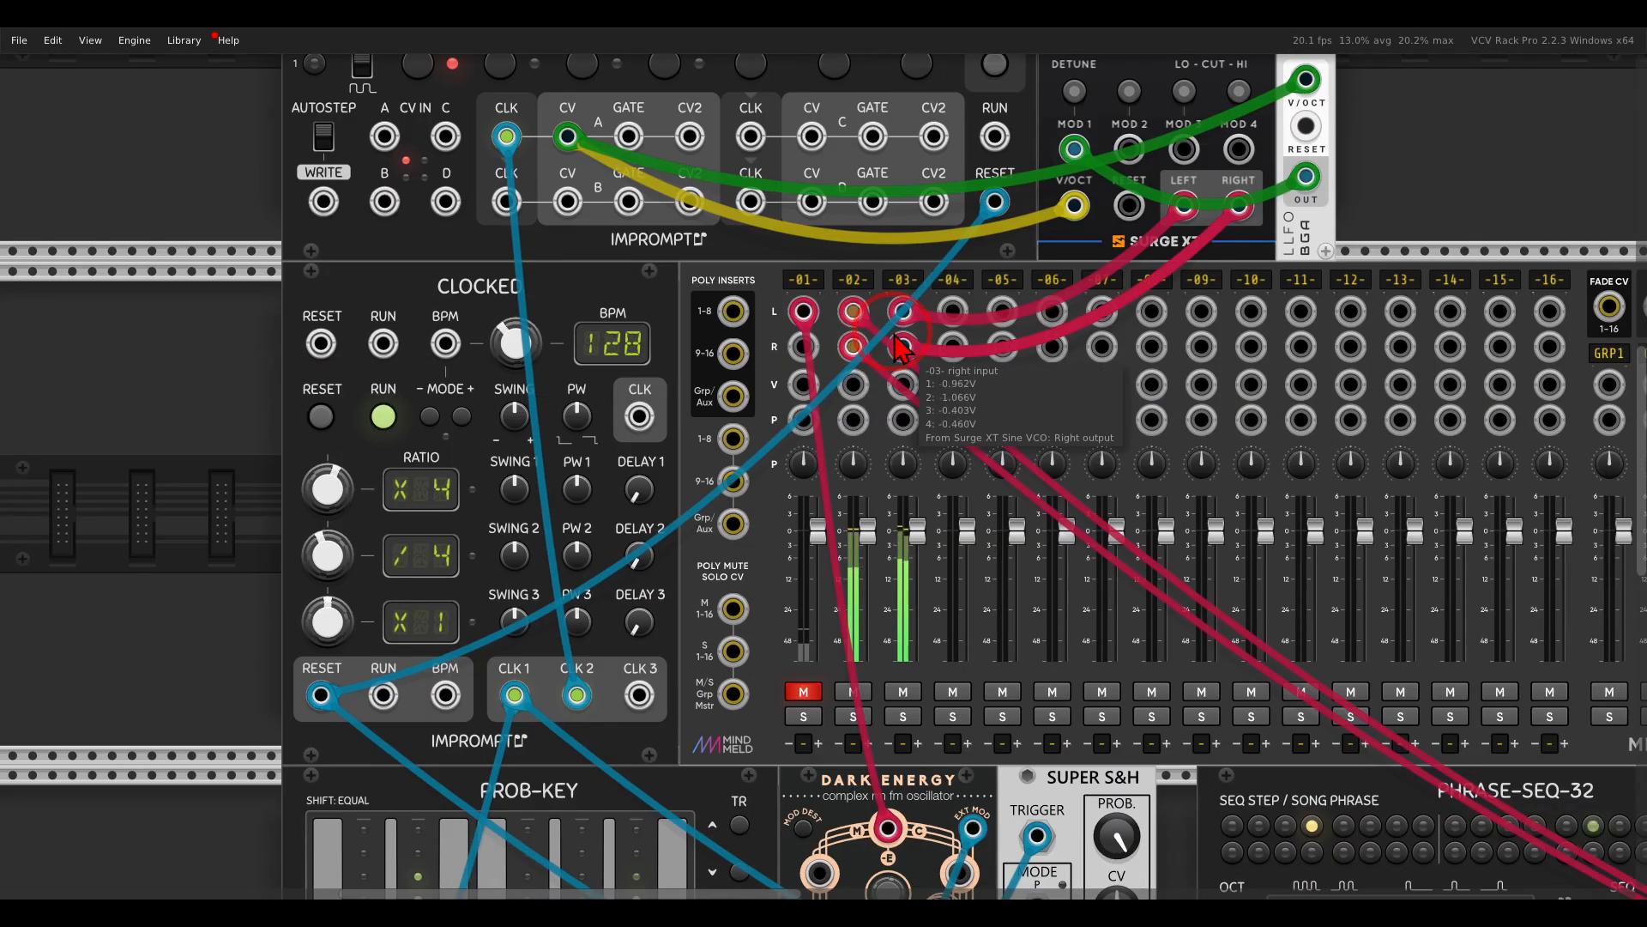